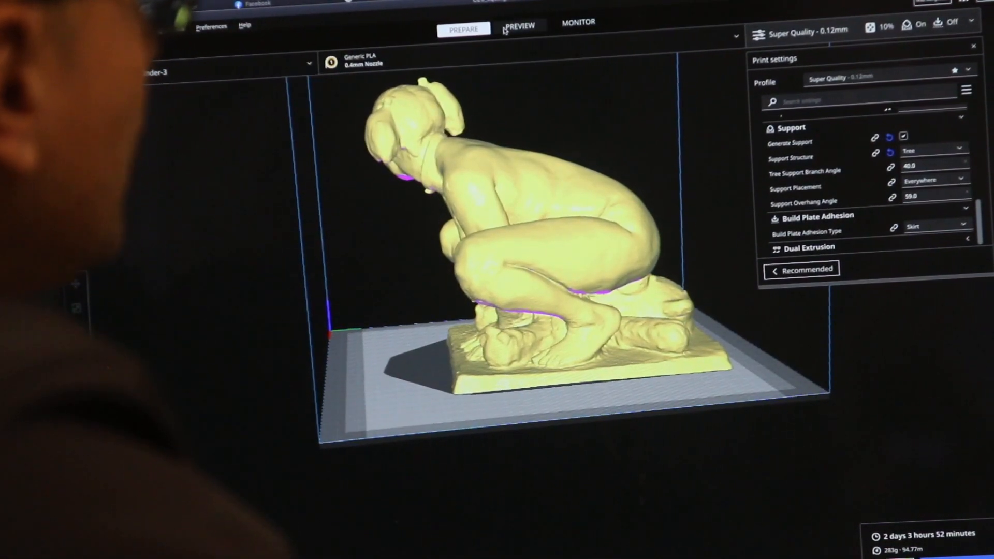
Step: Switch to Preview to show the crouching statue with tree supports as sliced layers
left_click(519, 27)
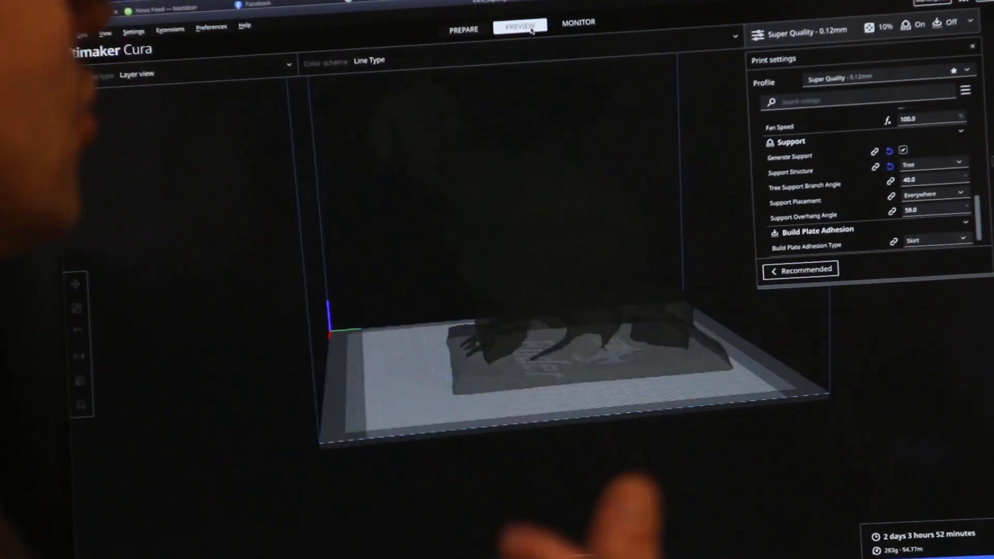